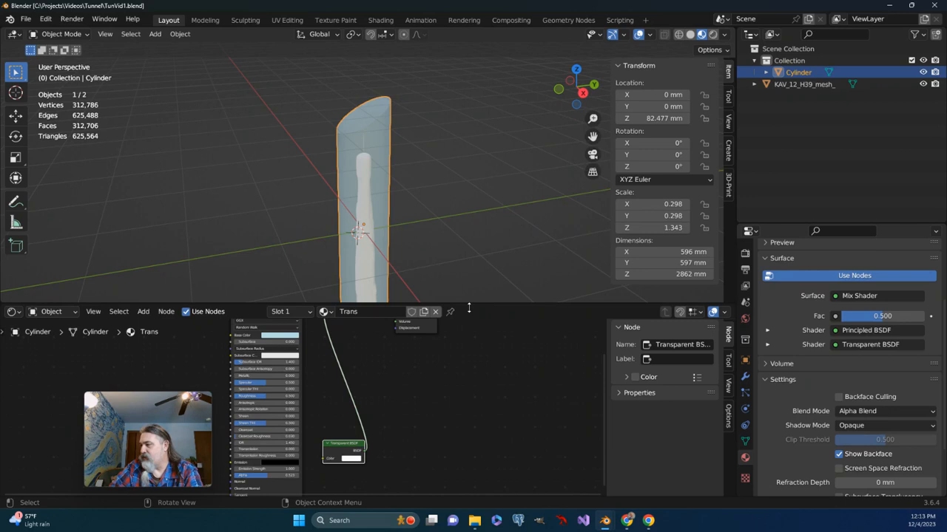
pyautogui.moveTo(337, 144)
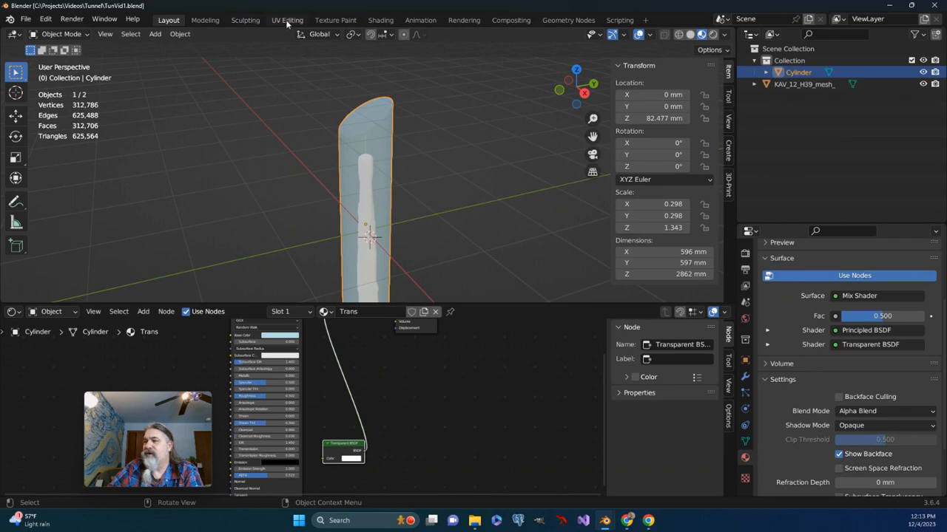
# Switch to the UV Editing workspace with the cylinder in Edit Mode
pyautogui.click(287, 20)
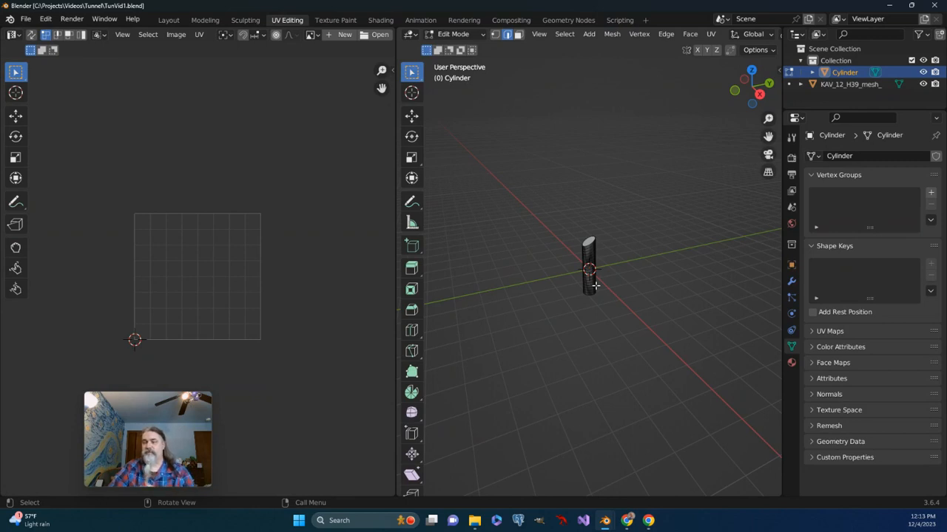
pyautogui.moveTo(672, 230)
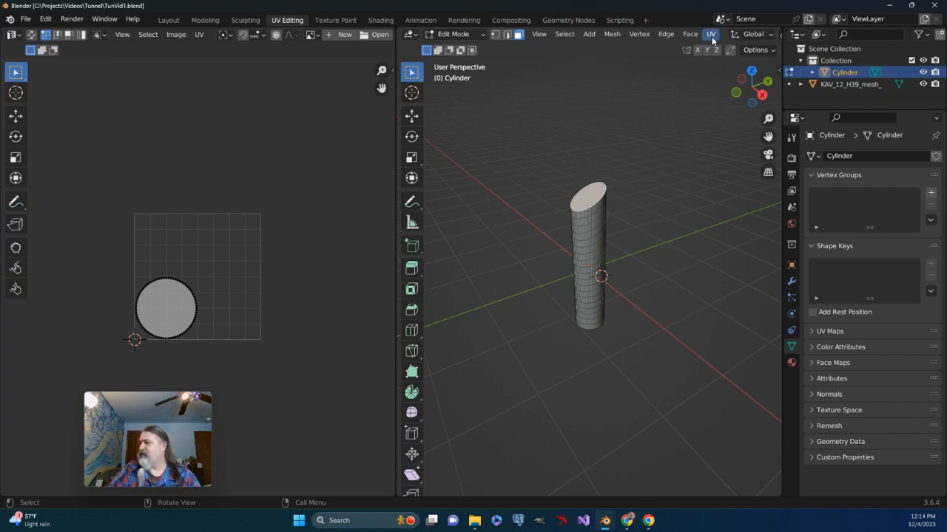
# Mark the top cap's border edges as a seam from the UV menu
pyautogui.click(709, 34)
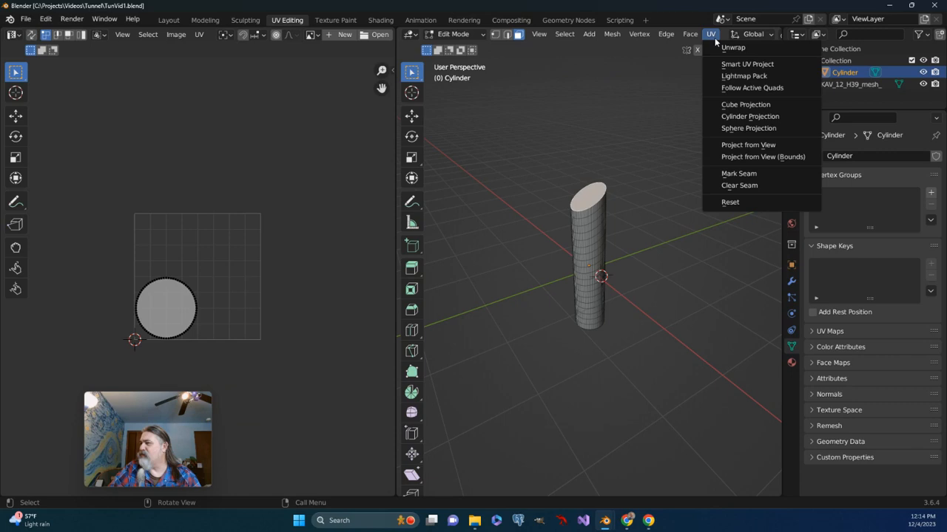
pyautogui.moveTo(738, 173)
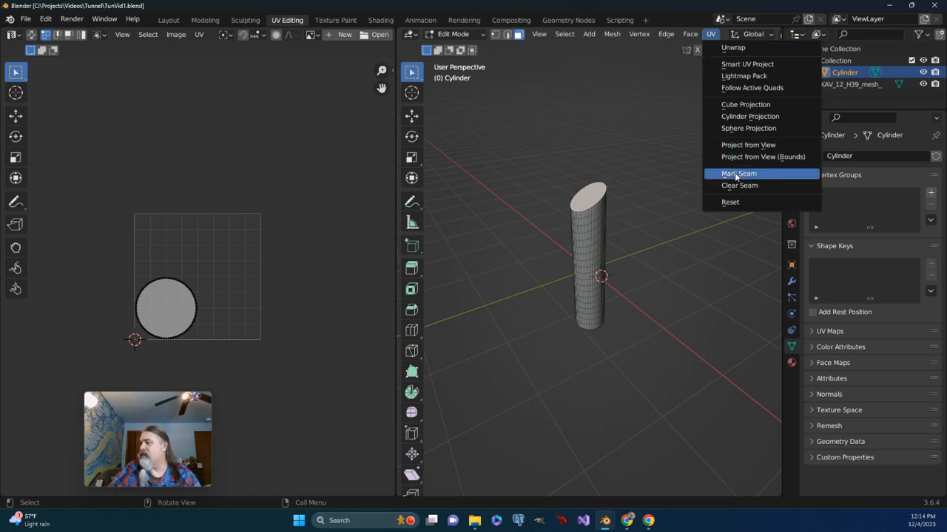
pyautogui.click(738, 173)
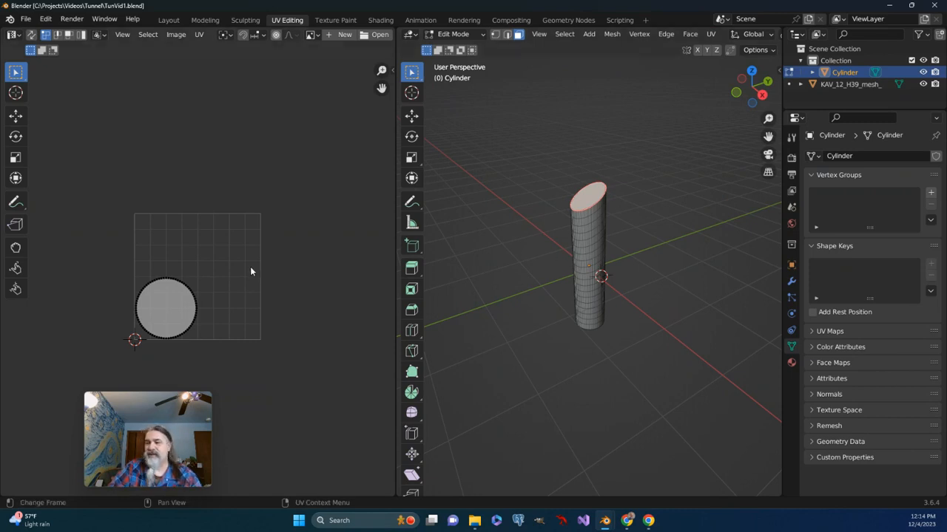
pyautogui.moveTo(94, 235)
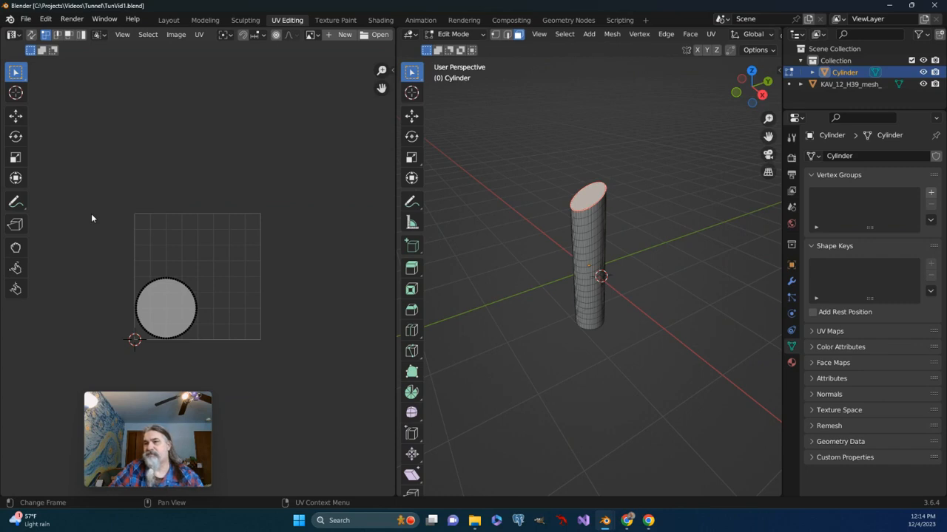
pyautogui.moveTo(159, 309)
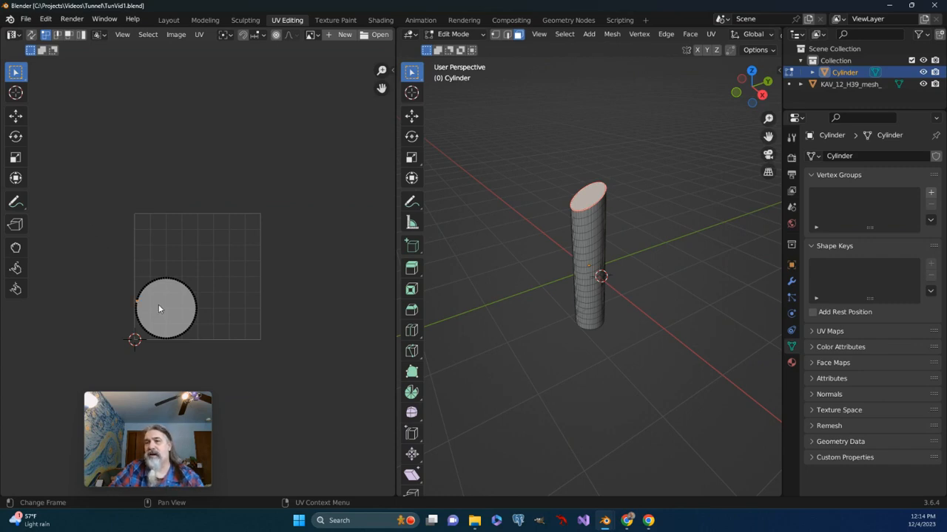
pyautogui.moveTo(69, 35)
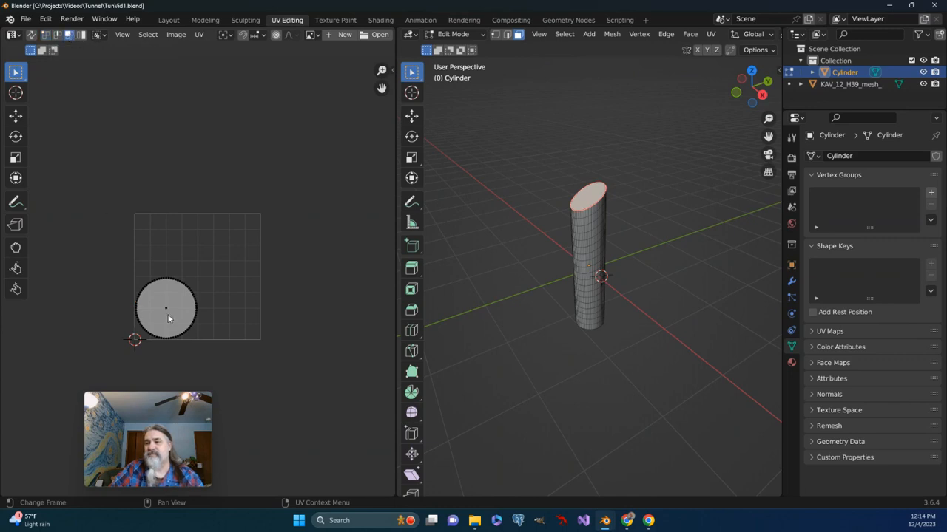
# Select the cap's UV island and scale it up past the grid edges
pyautogui.click(166, 307)
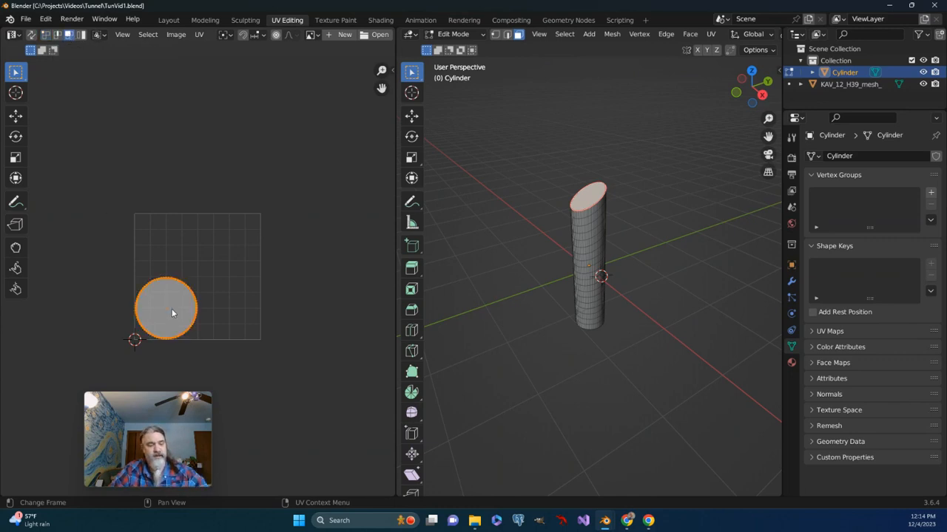
pyautogui.moveTo(166, 311); pyautogui.dragTo(190, 284)
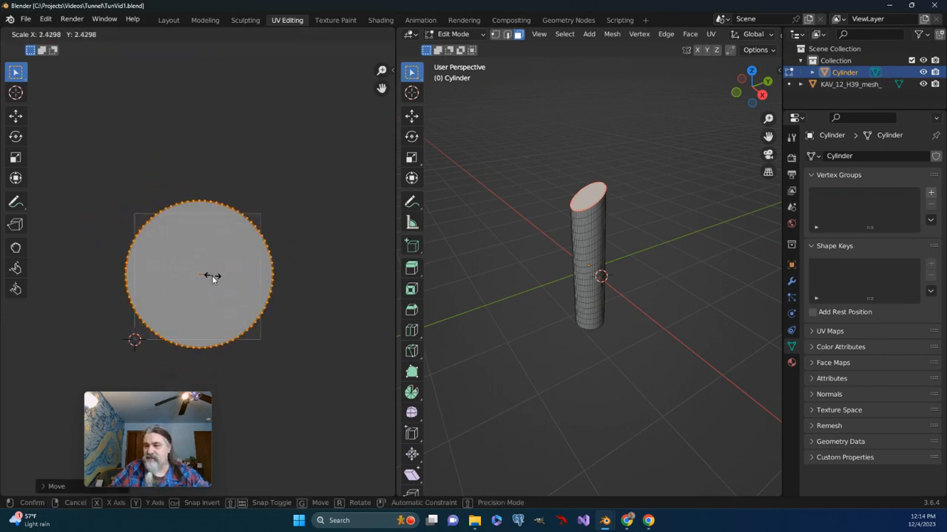
pyautogui.moveTo(211, 280)
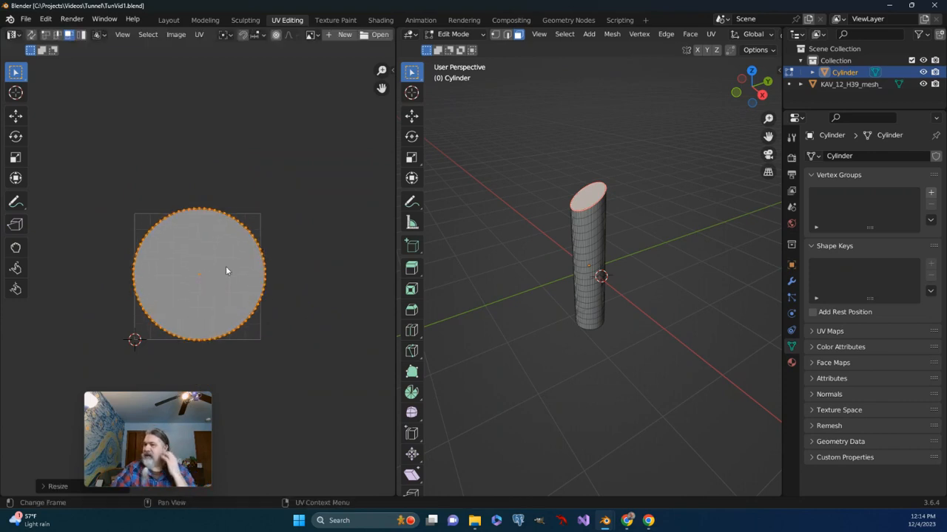
# Open HoloSoft.png from the Desktop as the UV editor image
pyautogui.click(311, 34)
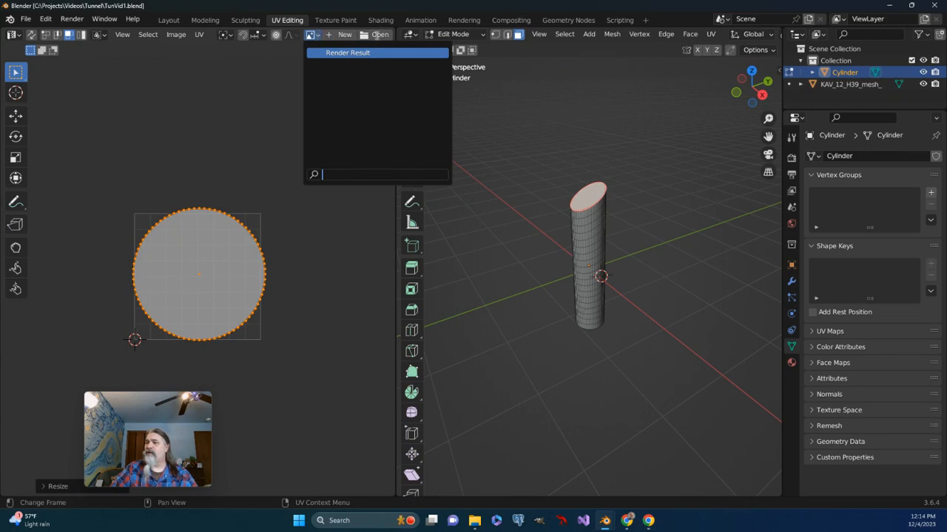
pyautogui.click(380, 34)
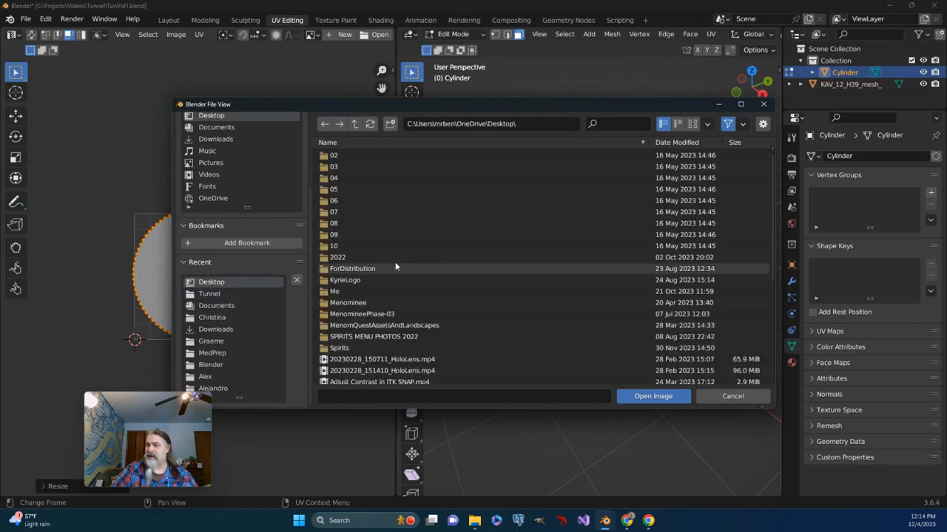
pyautogui.click(349, 309)
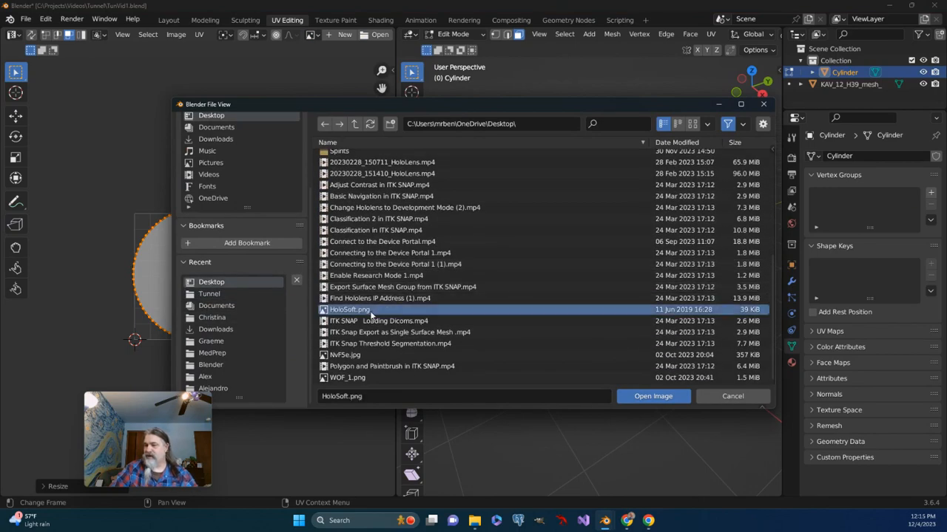
pyautogui.click(652, 396)
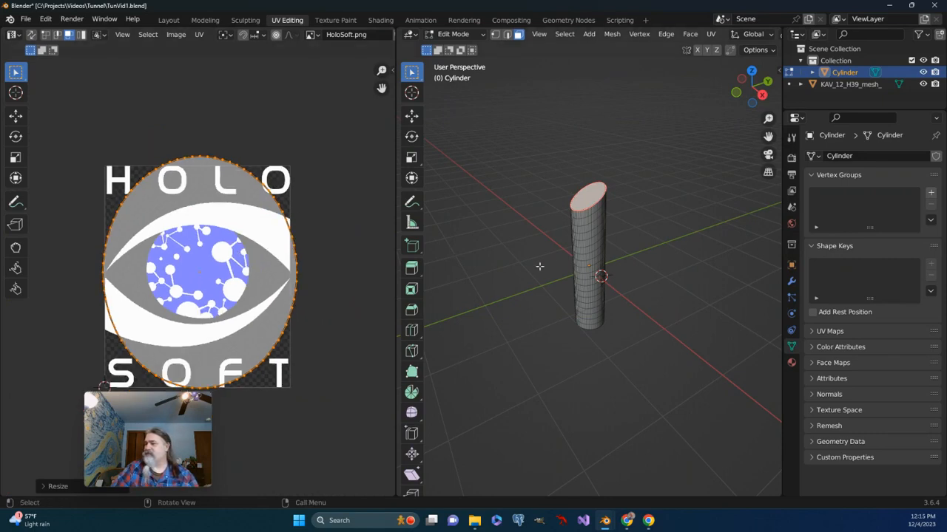
pyautogui.moveTo(398, 262)
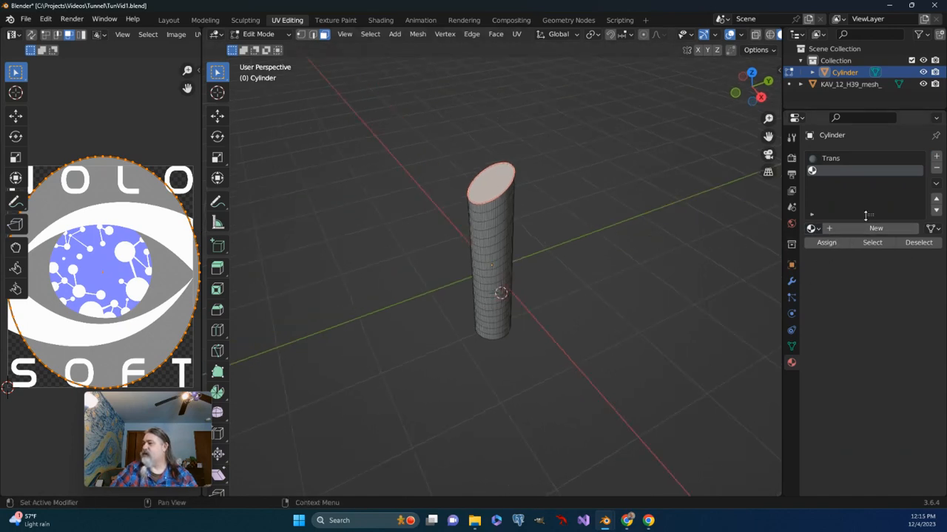
# Open the node link menu beside the material's Base Color
pyautogui.click(876, 228)
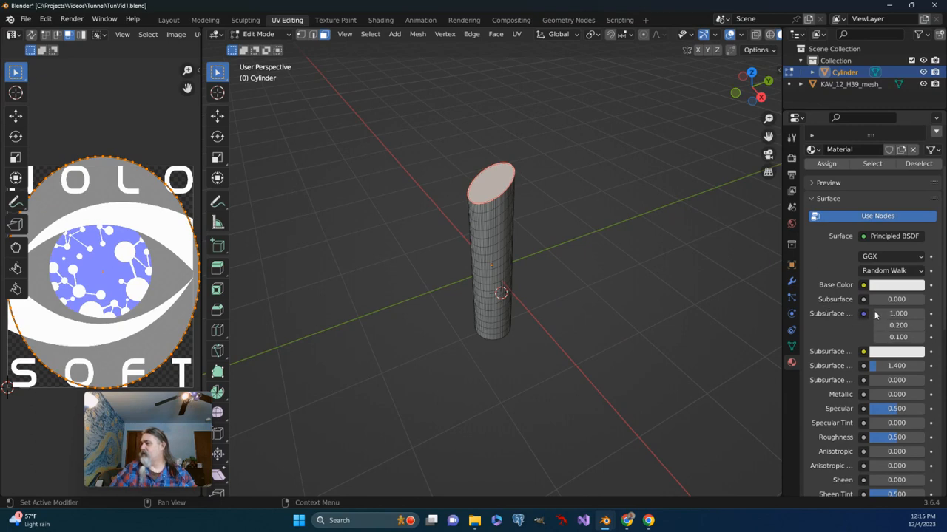
pyautogui.moveTo(895, 285)
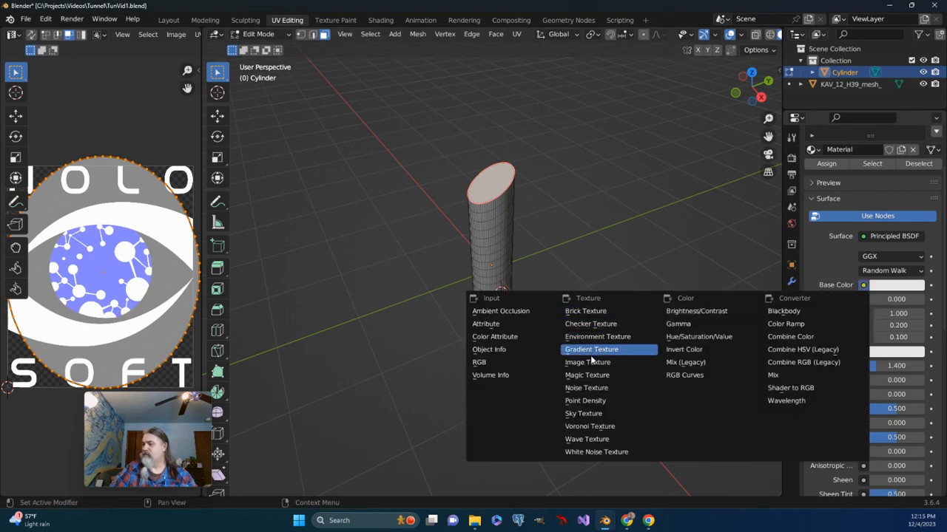
# Feed Base Color from an Image Texture using HoloSoft.png
pyautogui.click(587, 362)
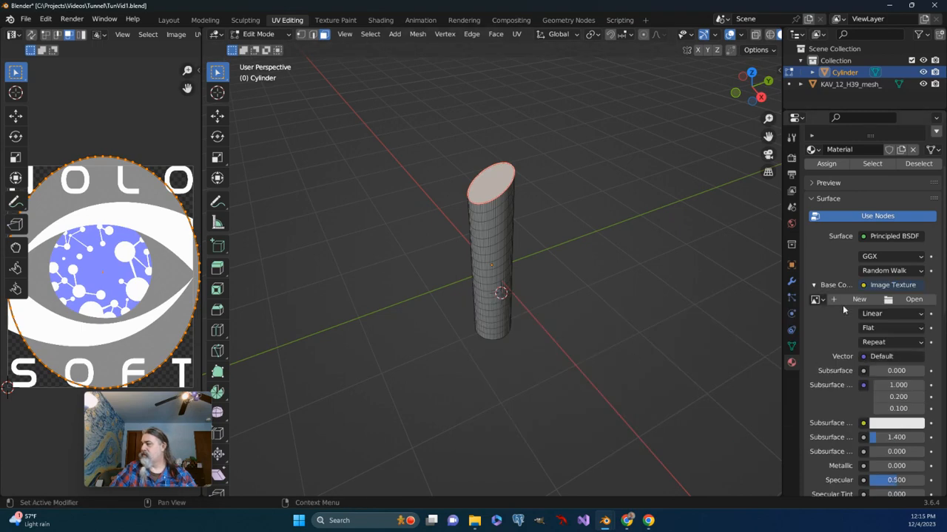
pyautogui.click(817, 299)
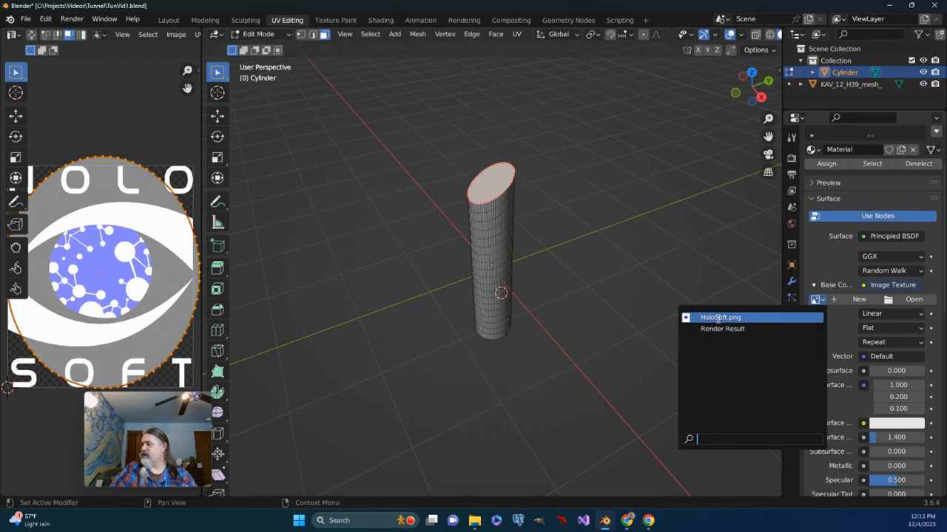
pyautogui.click(719, 316)
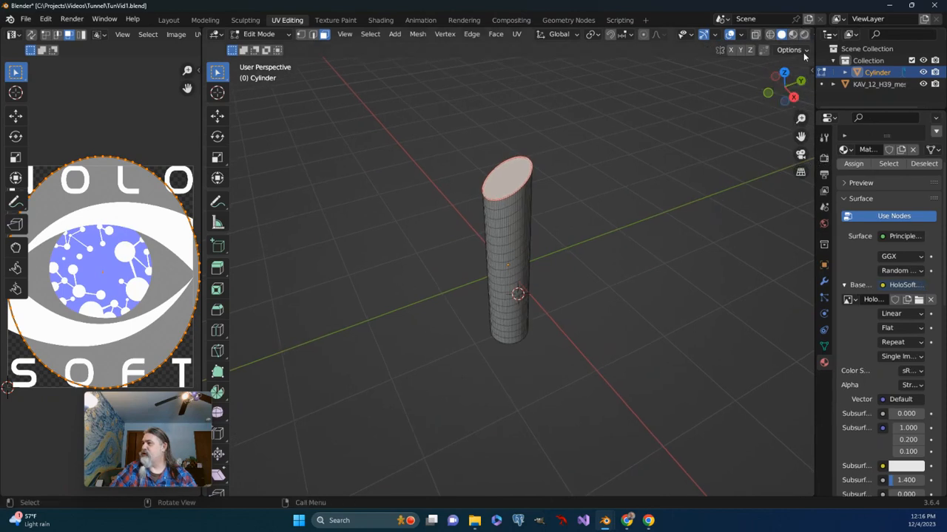
# Switch the viewport to Material Preview shading to show the translucent cylinder
pyautogui.click(791, 34)
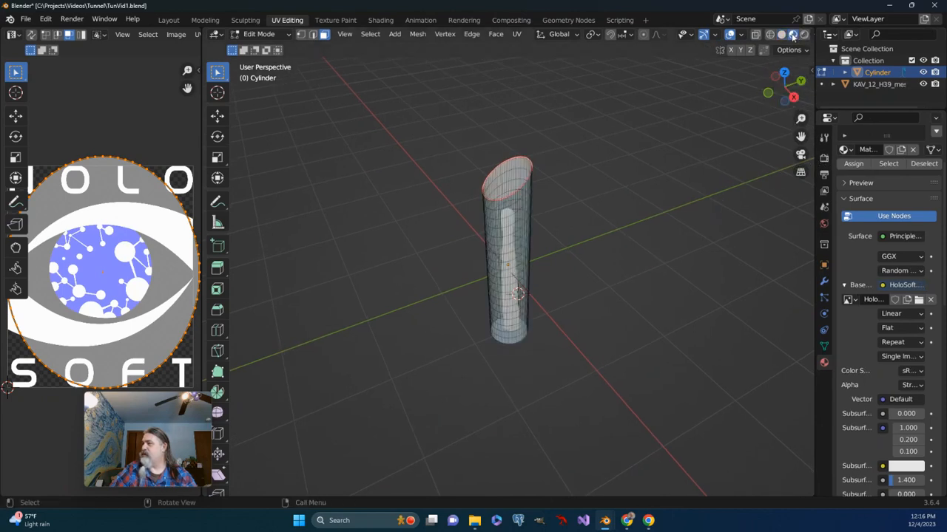
pyautogui.moveTo(792, 35)
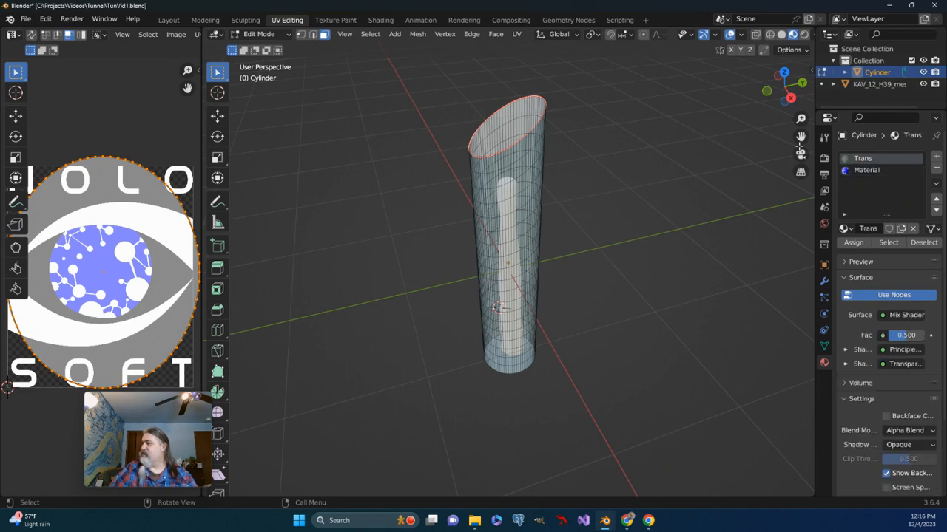
pyautogui.moveTo(866, 170)
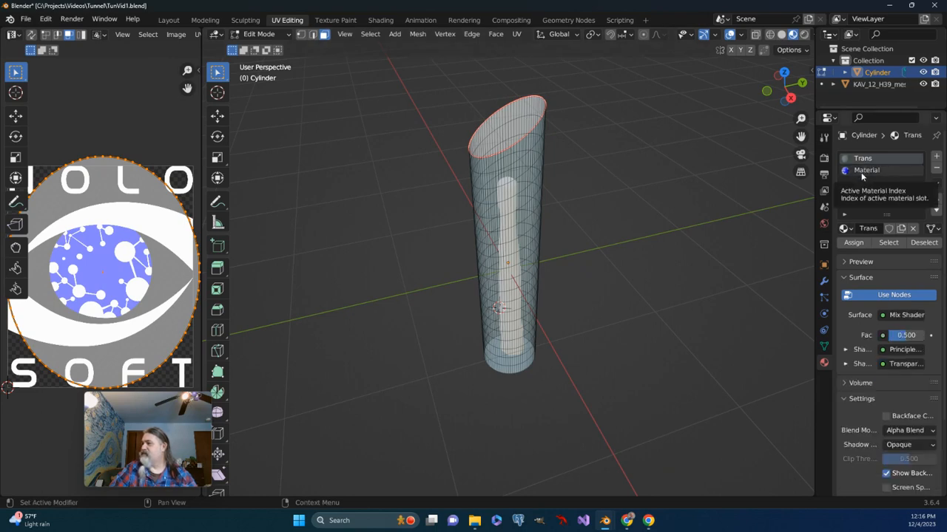
# Select the logo material slot for the top cap and scroll the panel
pyautogui.click(866, 170)
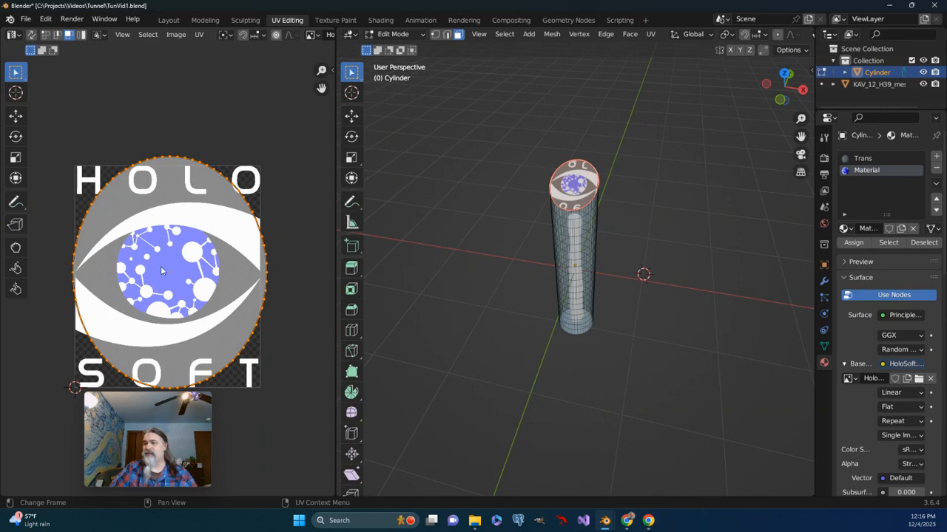
pyautogui.moveTo(184, 217)
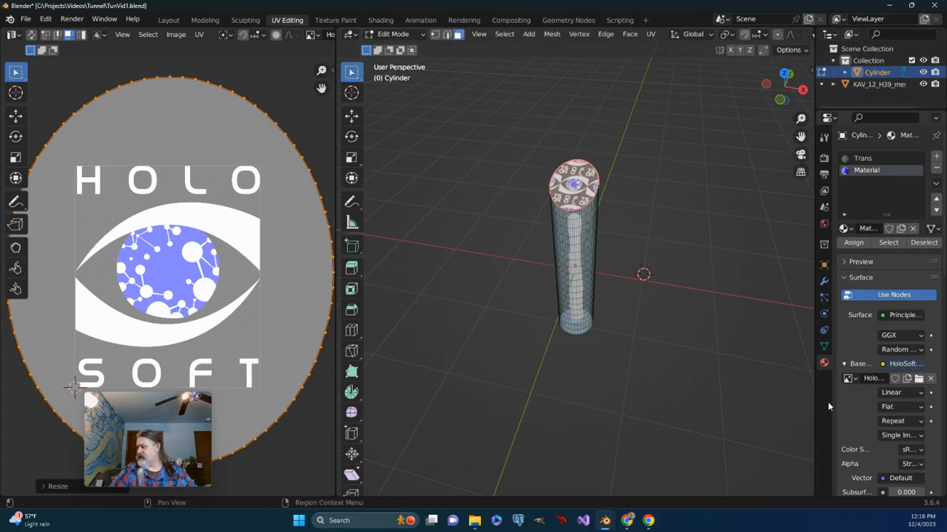
pyautogui.scroll(-3)
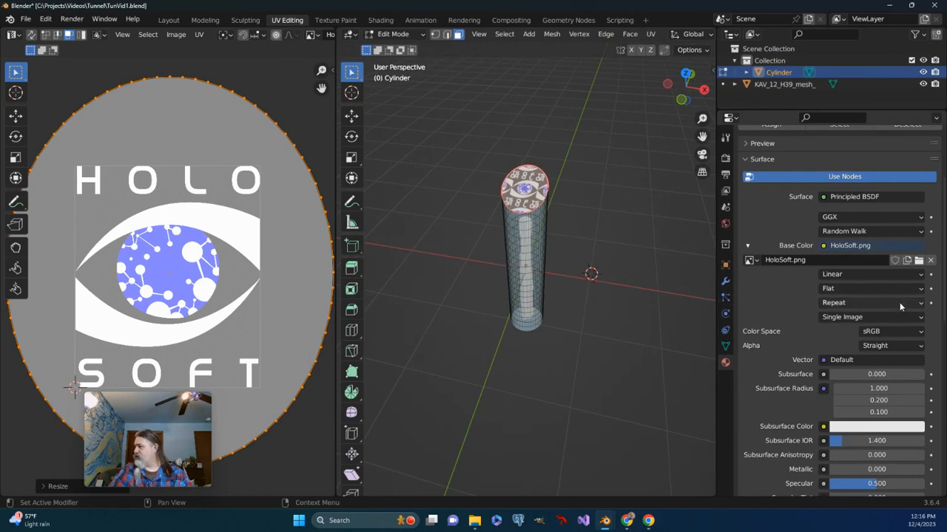
# Set the Image Texture extension from Repeat to Clip and orbit to view the cap
pyautogui.click(873, 303)
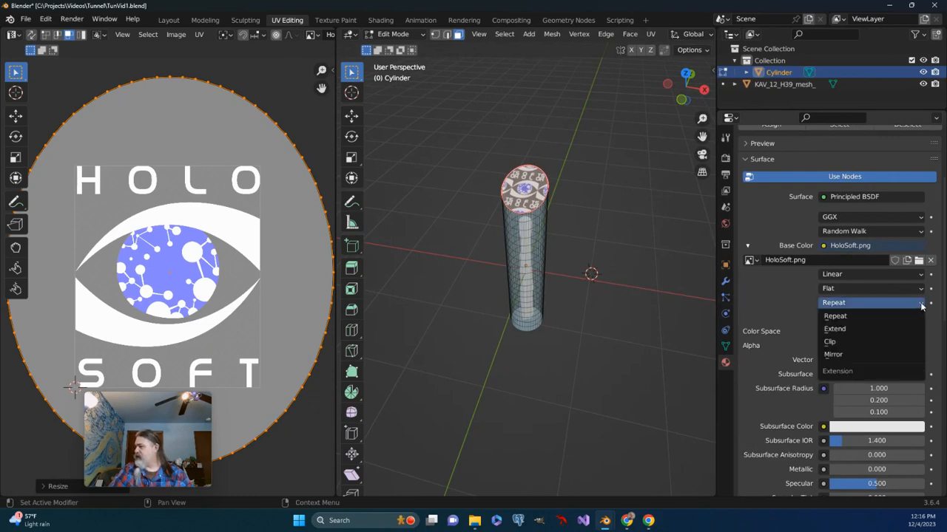
pyautogui.click(829, 342)
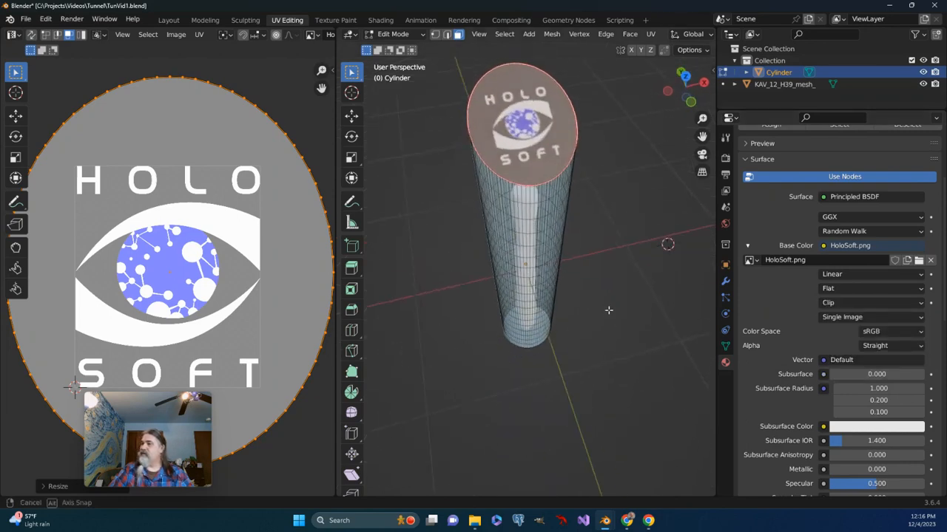
pyautogui.moveTo(607, 310); pyautogui.dragTo(518, 307)
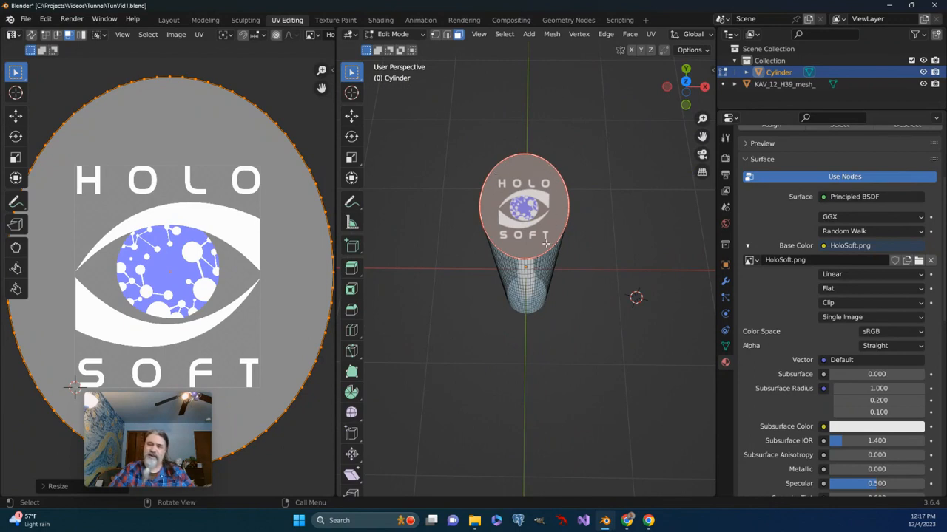
pyautogui.moveTo(562, 299)
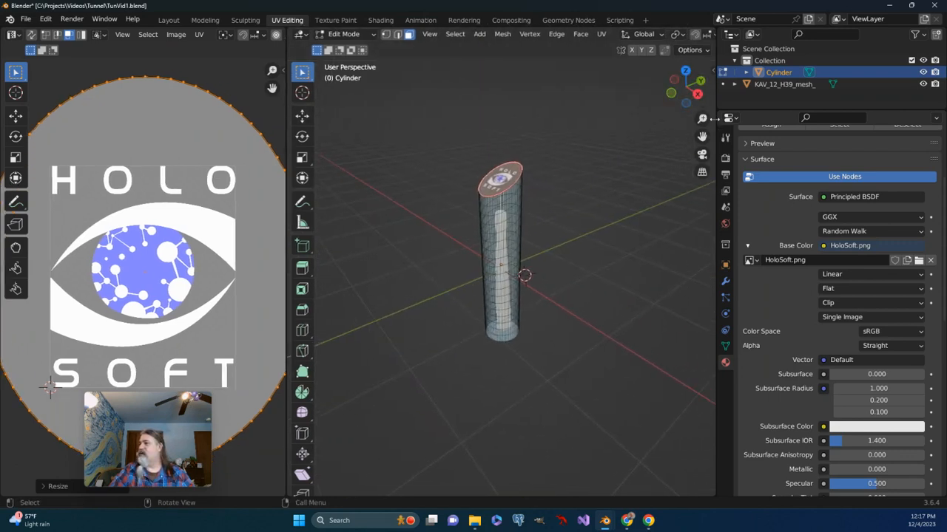
# Switch to Object Mode and orbit to view the logo on the top cap
pyautogui.click(343, 34)
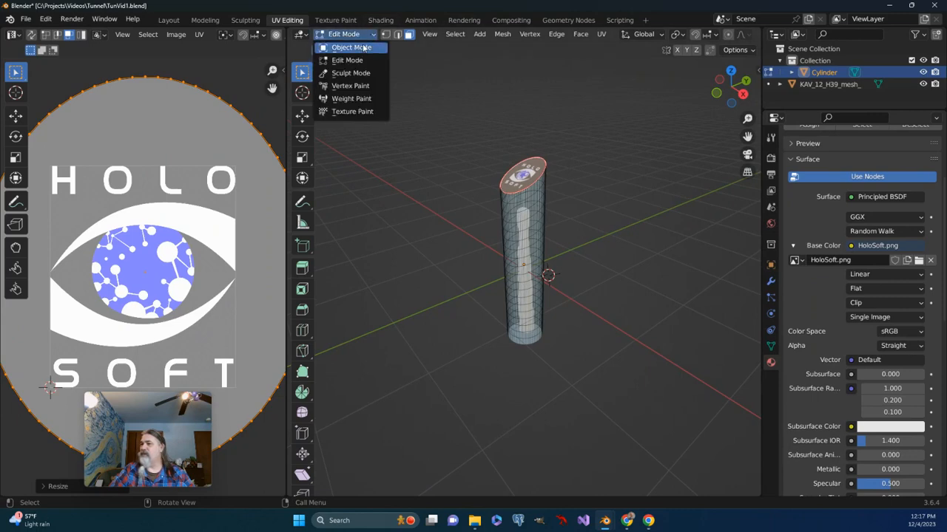
pyautogui.click(351, 47)
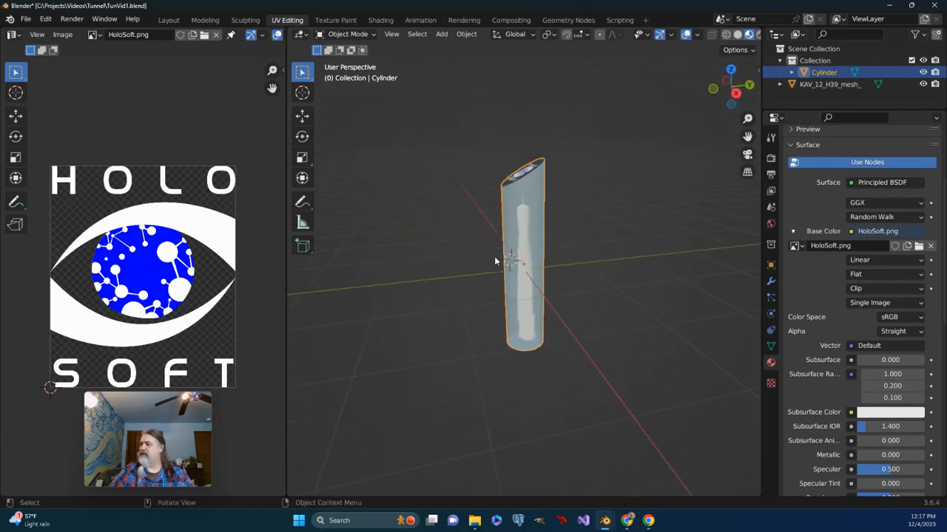
pyautogui.moveTo(517, 258); pyautogui.dragTo(466, 295)
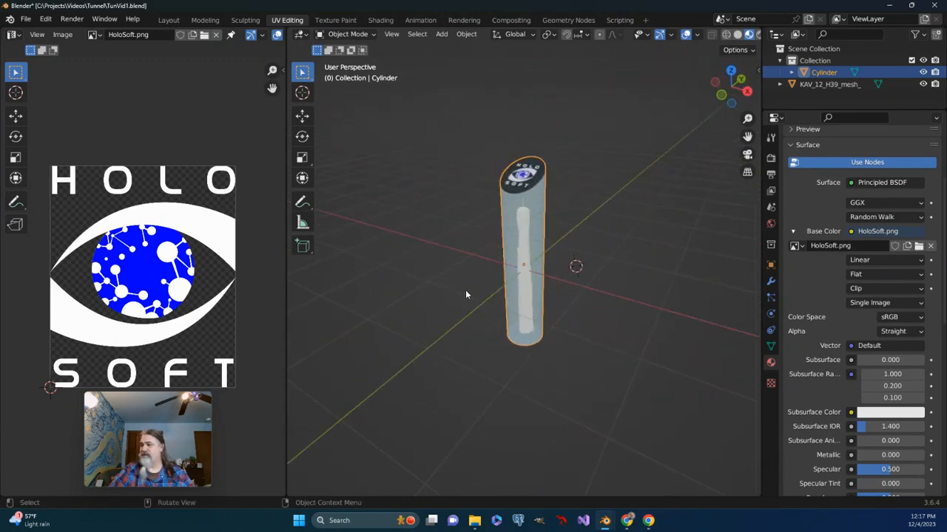